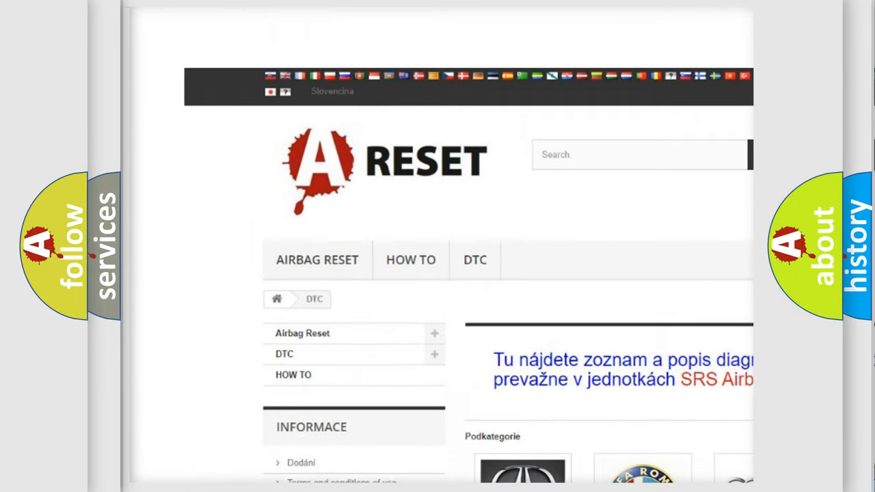
- Show the Jeep DTC code list, then the slide mapping hex digits 4, 1, 2, 4 to code B0124
scroll(down, 3)
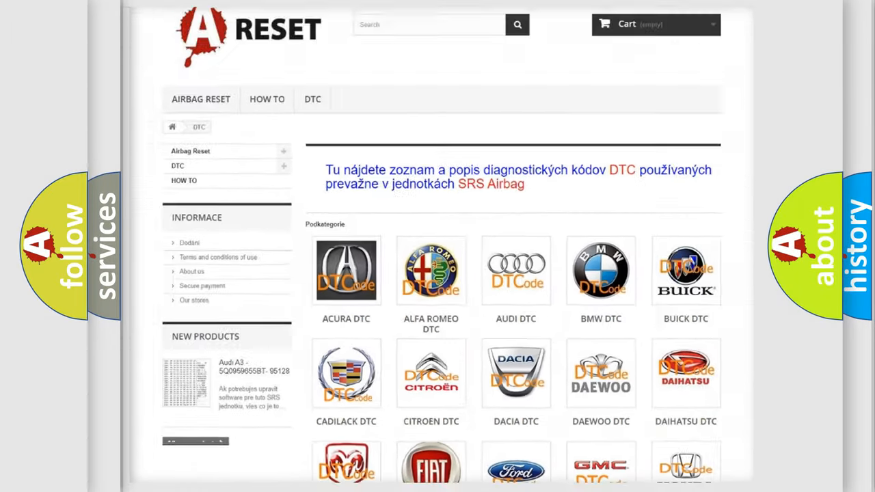
scroll(down, 3)
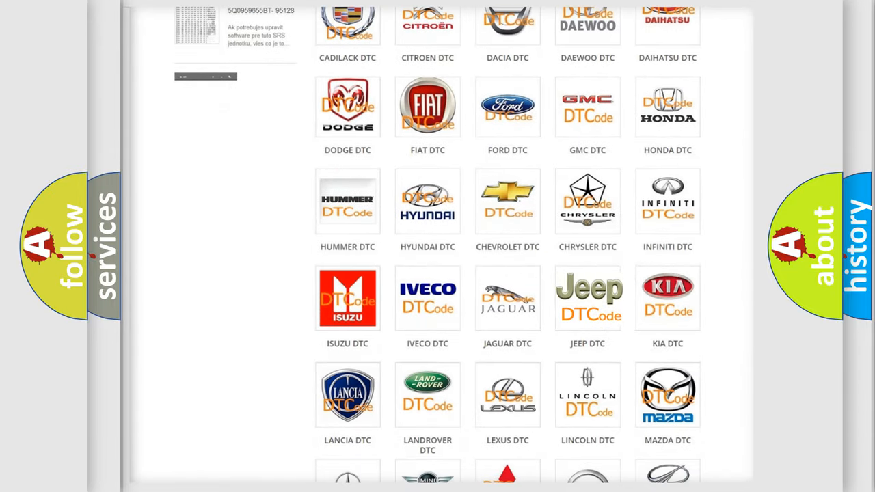
click(588, 298)
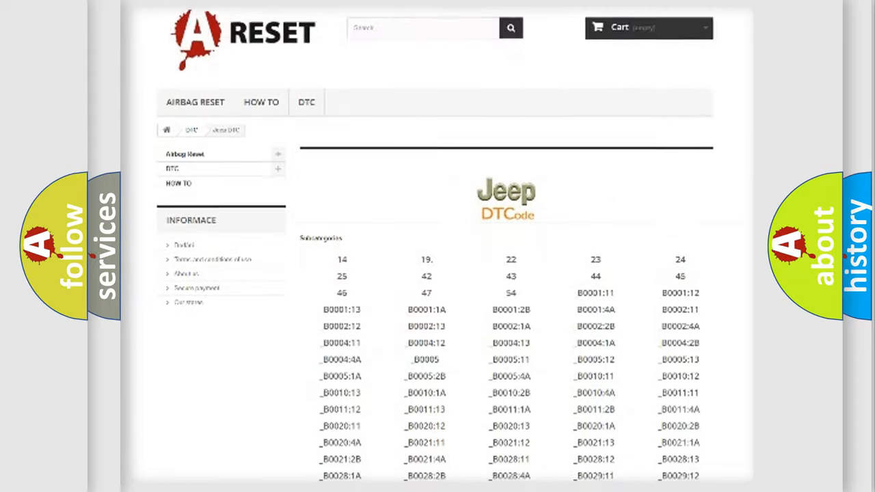
scroll(down, 3)
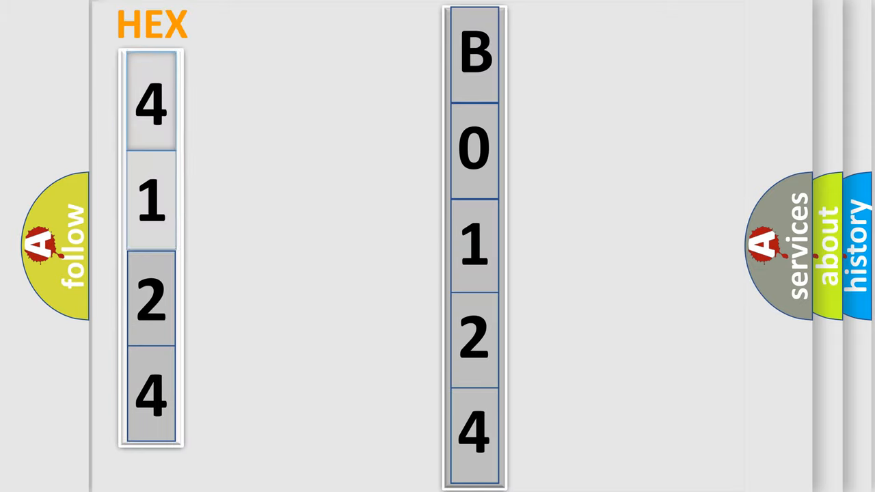
click(151, 102)
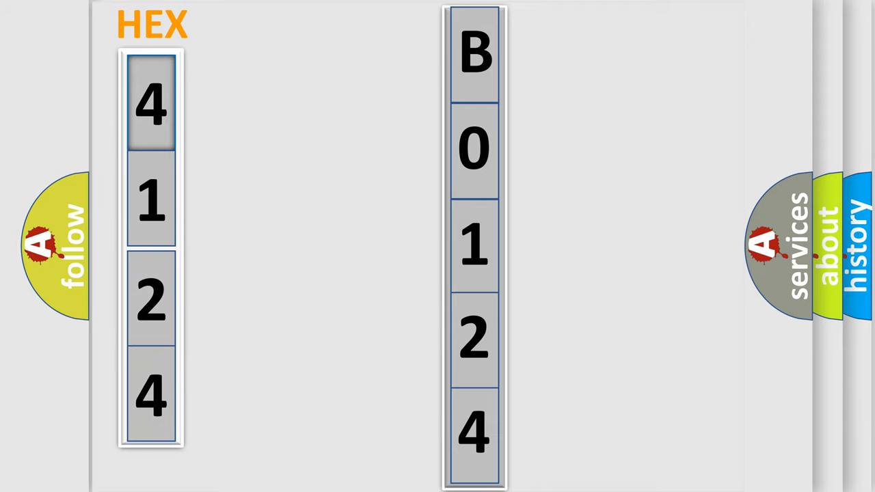